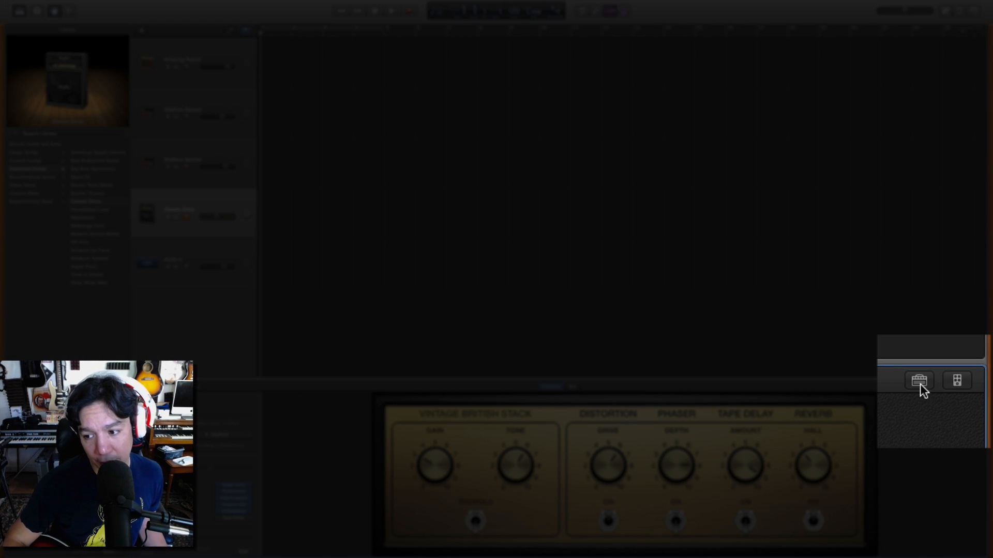
mouse_move(916, 380)
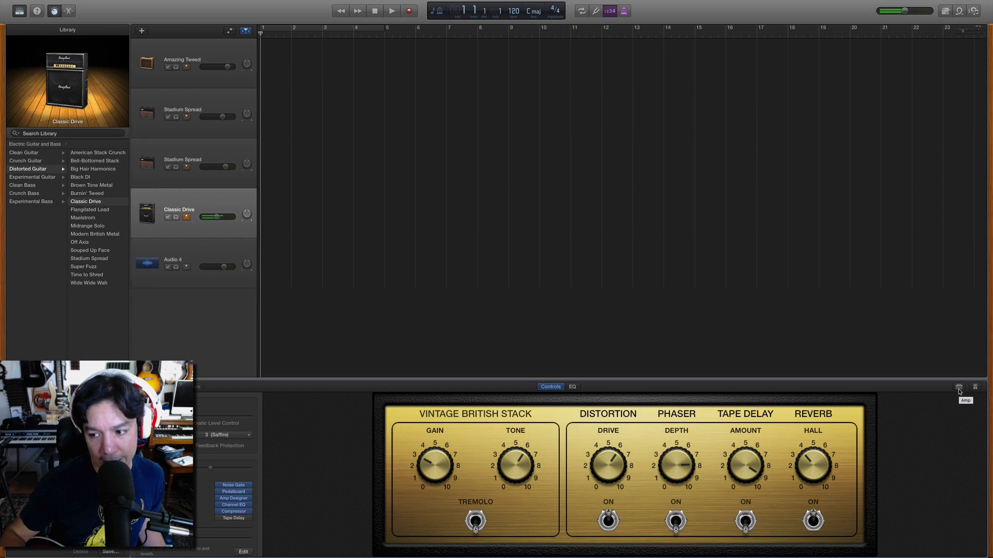
Bring up Amp Designer for the Classic Drive track, showing the Vintage British Stack.
click(959, 401)
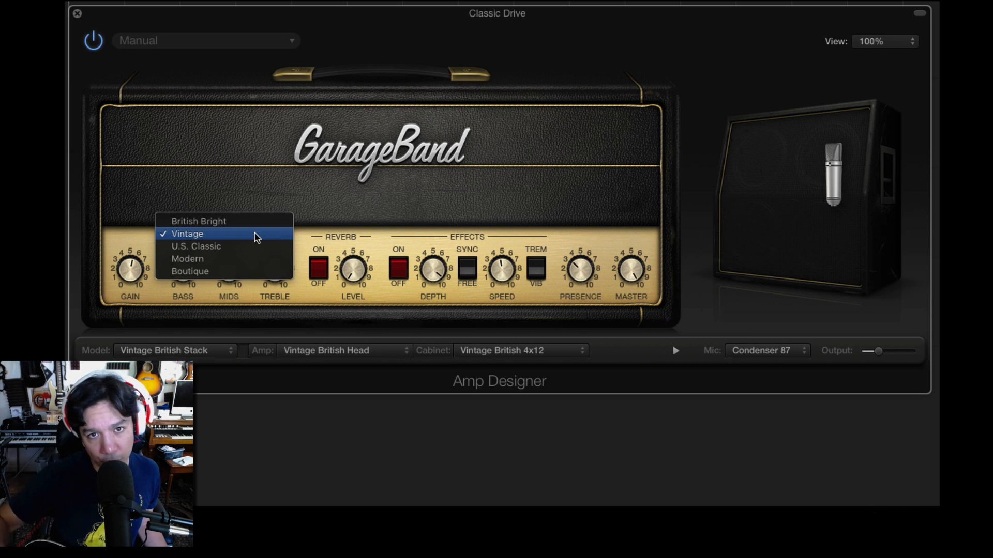
click(187, 234)
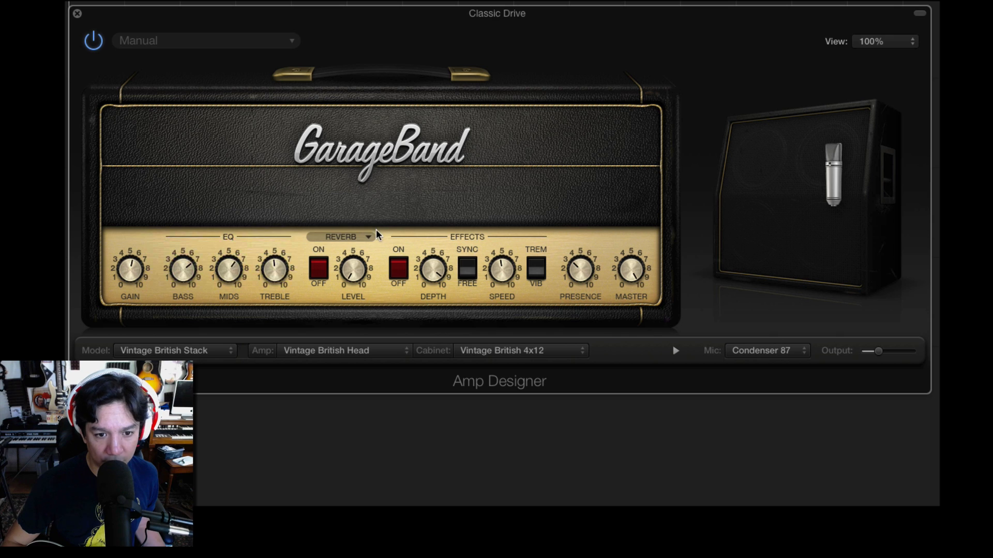
click(344, 236)
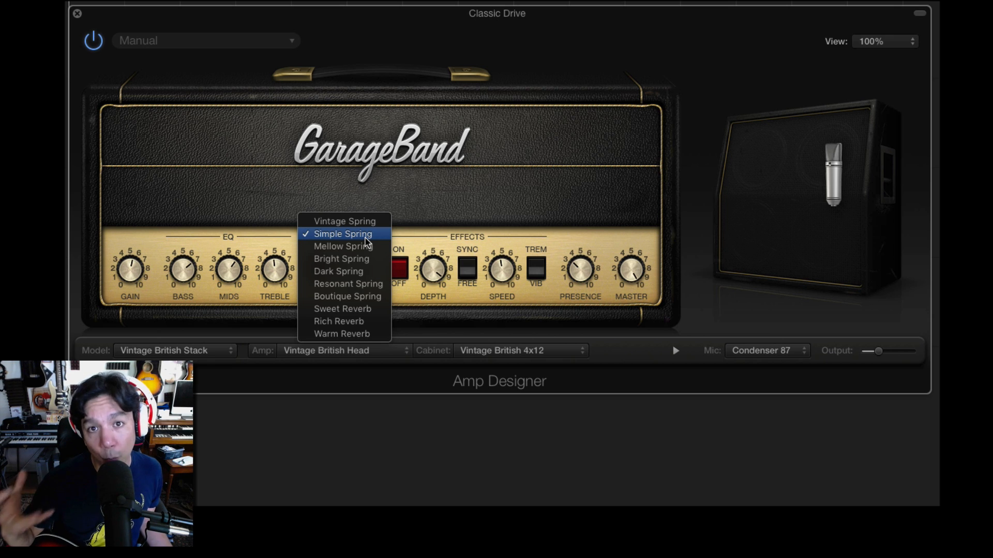
mouse_move(404, 327)
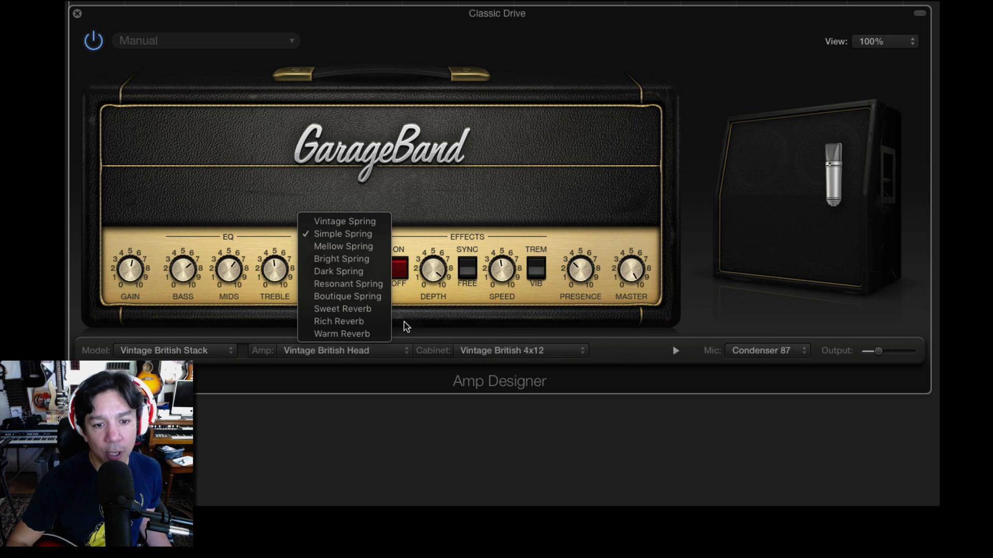
mouse_move(451, 197)
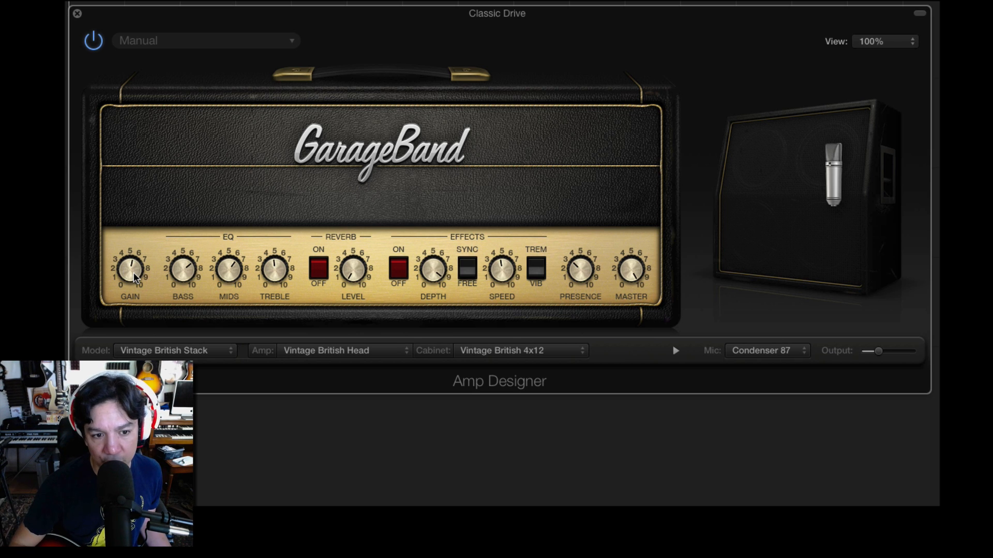
mouse_move(631, 283)
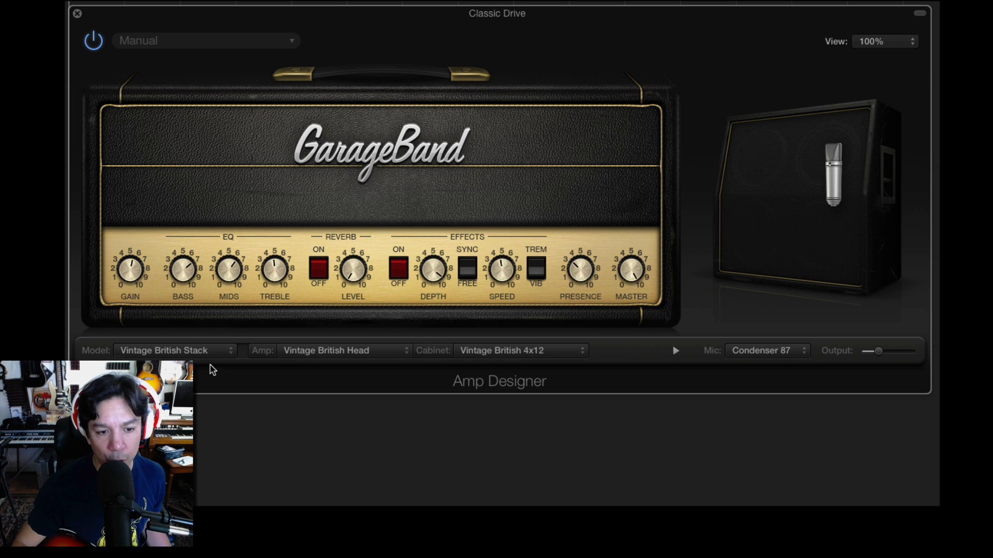
click(171, 351)
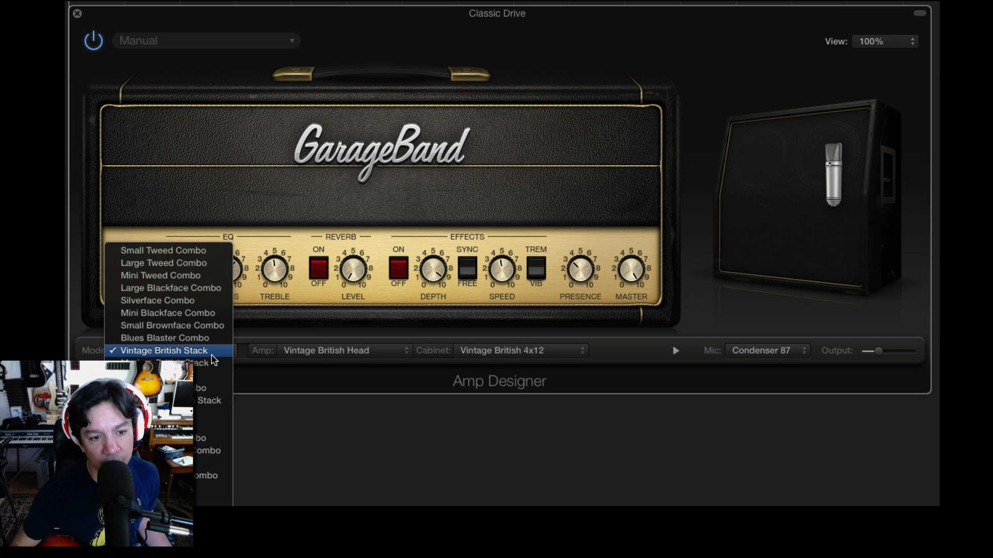
click(163, 350)
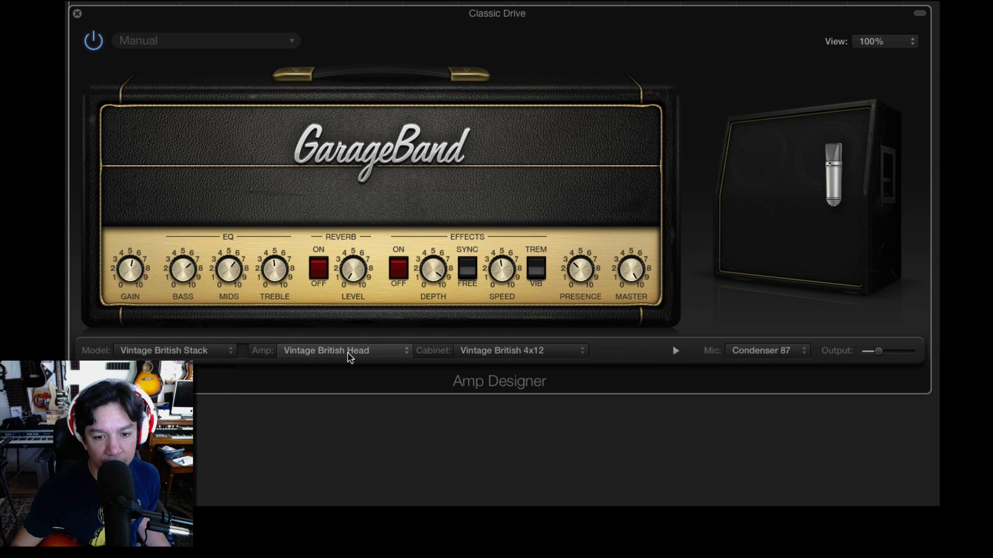
click(519, 351)
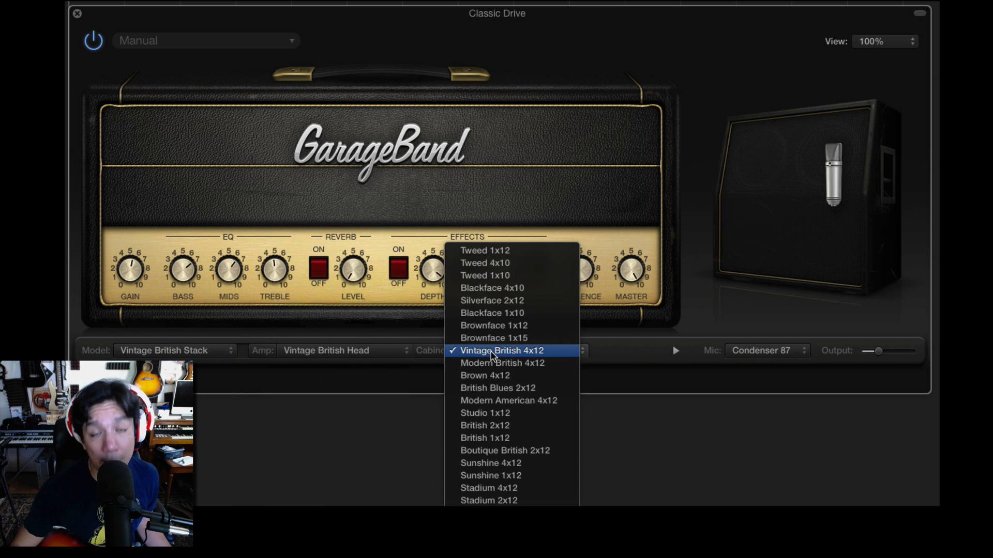
click(502, 350)
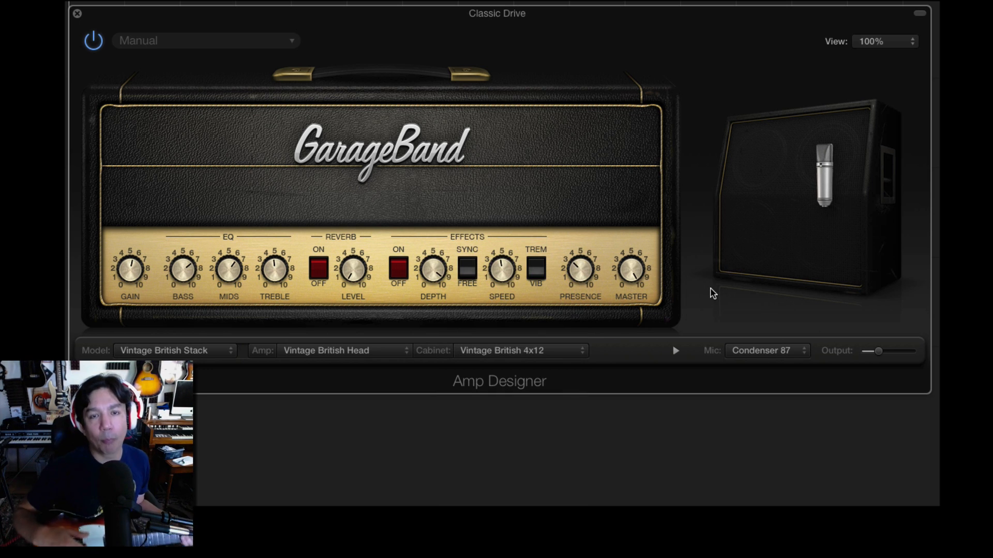
mouse_move(833, 192)
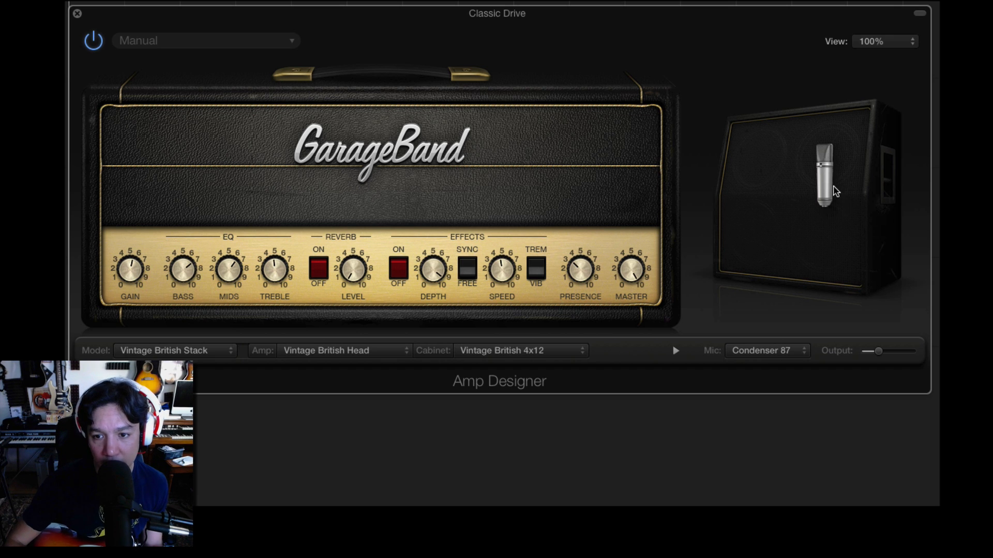
mouse_move(784, 334)
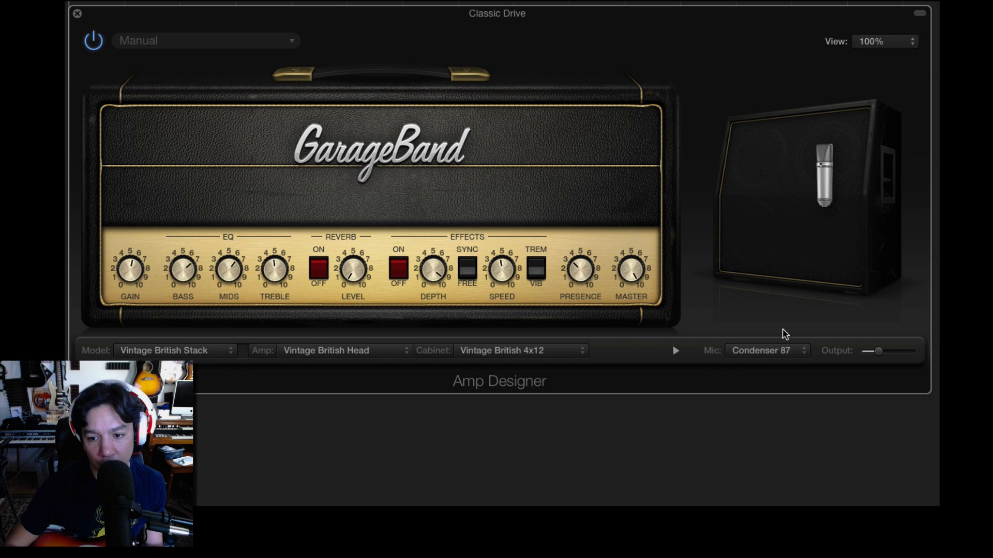
Browse the microphone list and keep Condenser 87 selected.
click(765, 351)
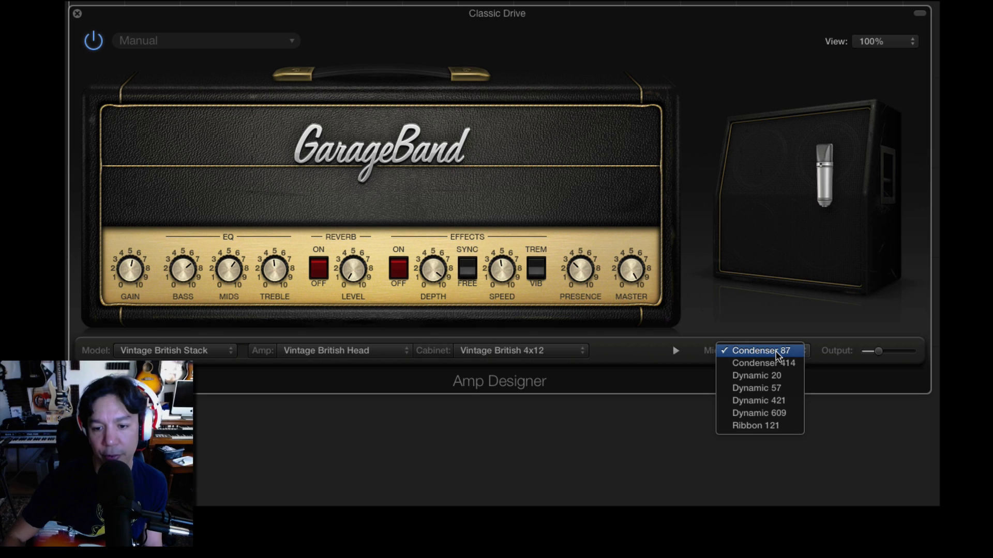
click(761, 349)
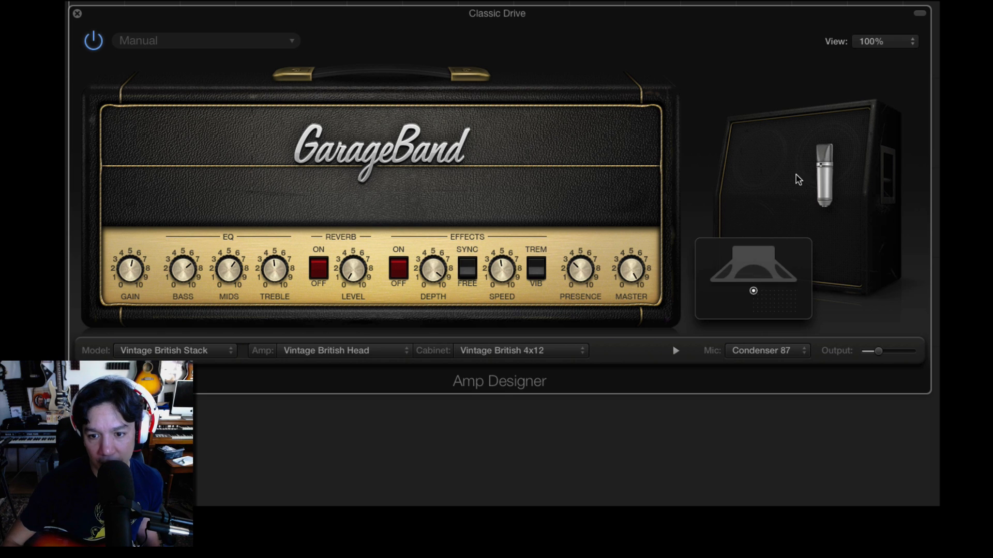
mouse_move(784, 207)
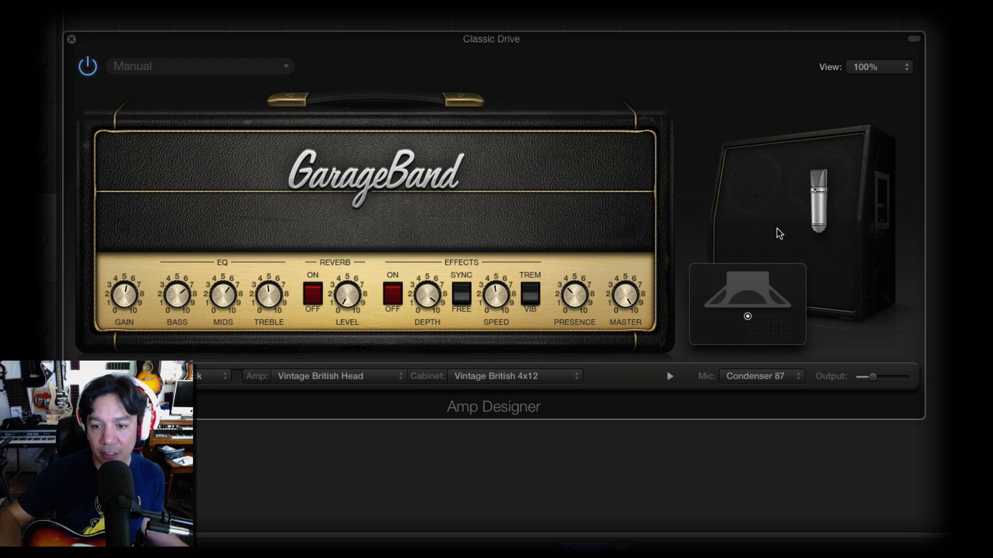
mouse_move(747, 329)
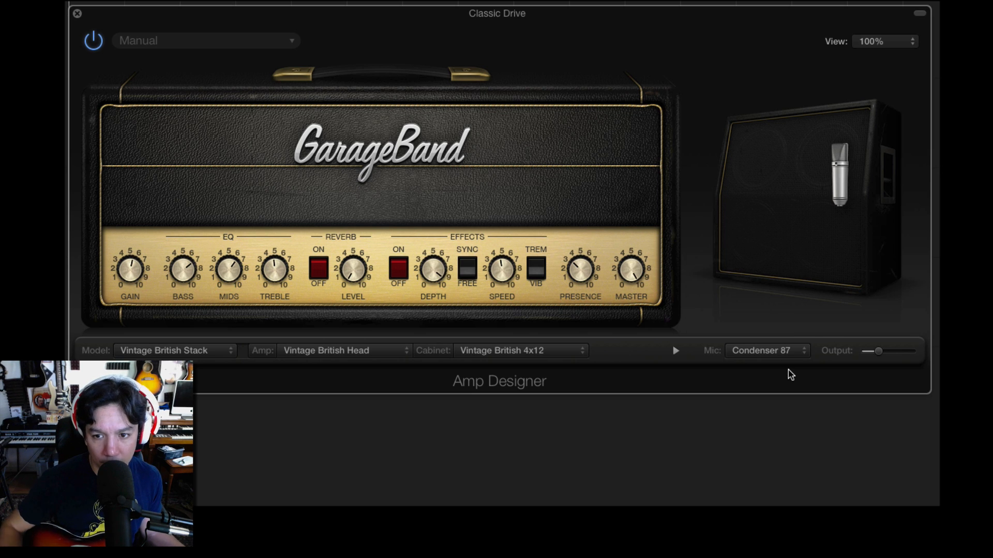
Reposition the Condenser 87 microphone across the cabinet speaker.
click(840, 175)
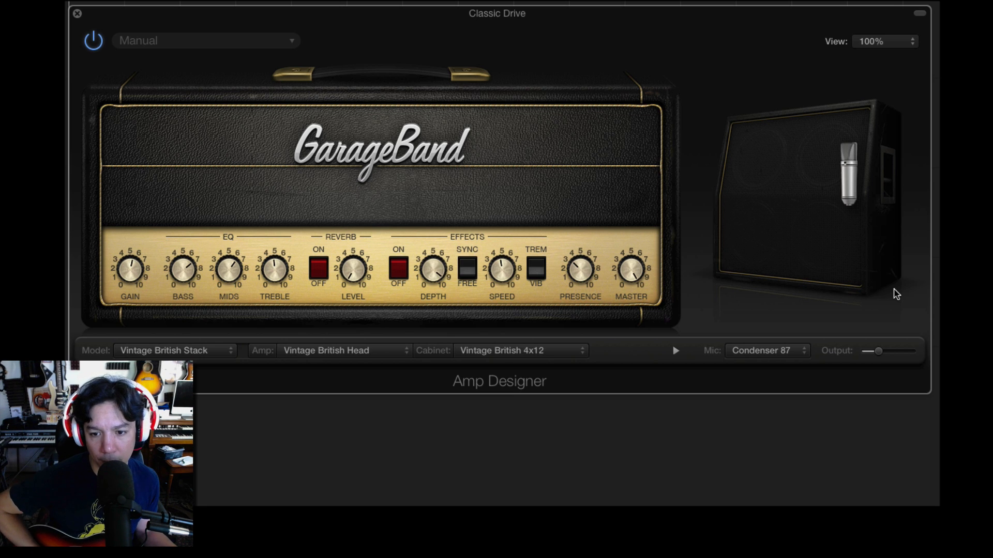
mouse_move(912, 183)
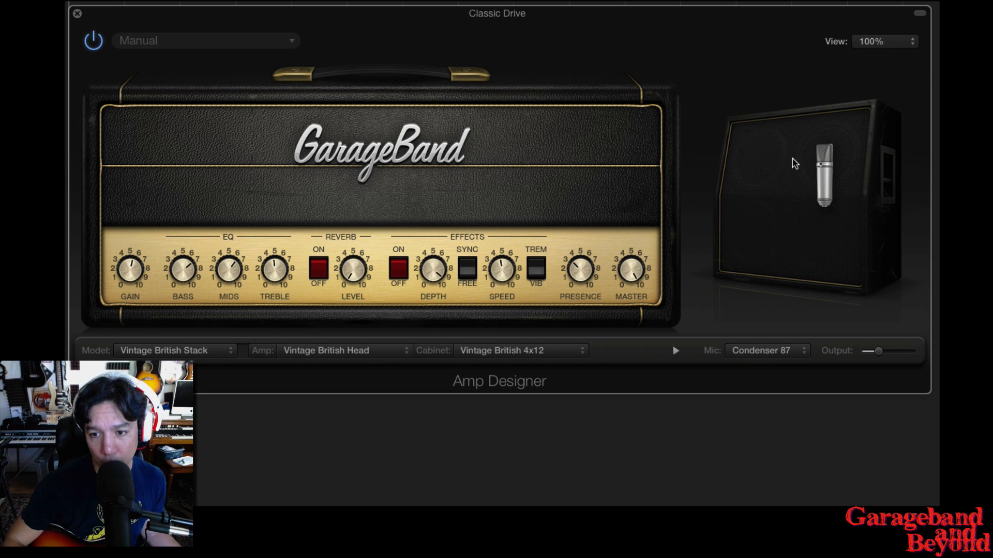
mouse_move(630, 231)
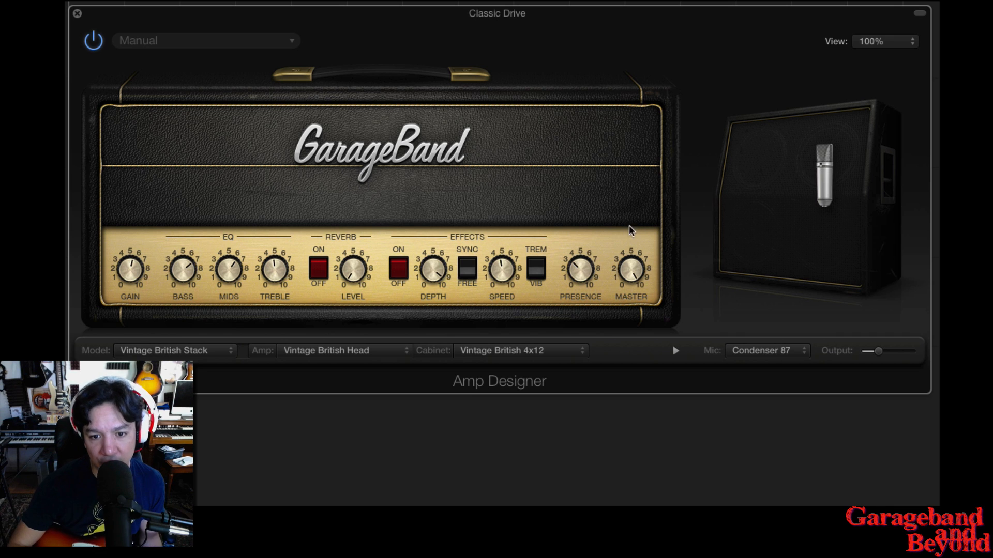
mouse_move(581, 271)
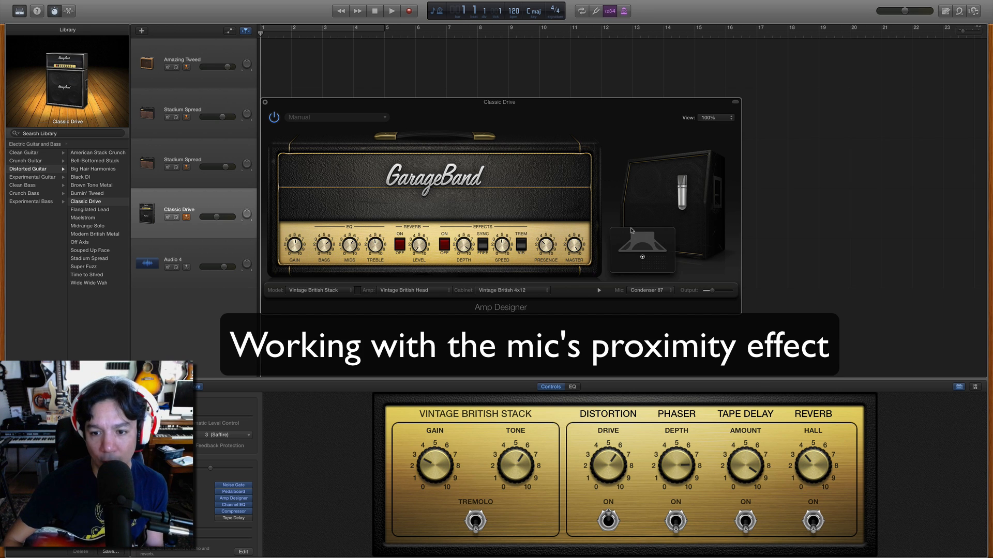
mouse_move(643, 256)
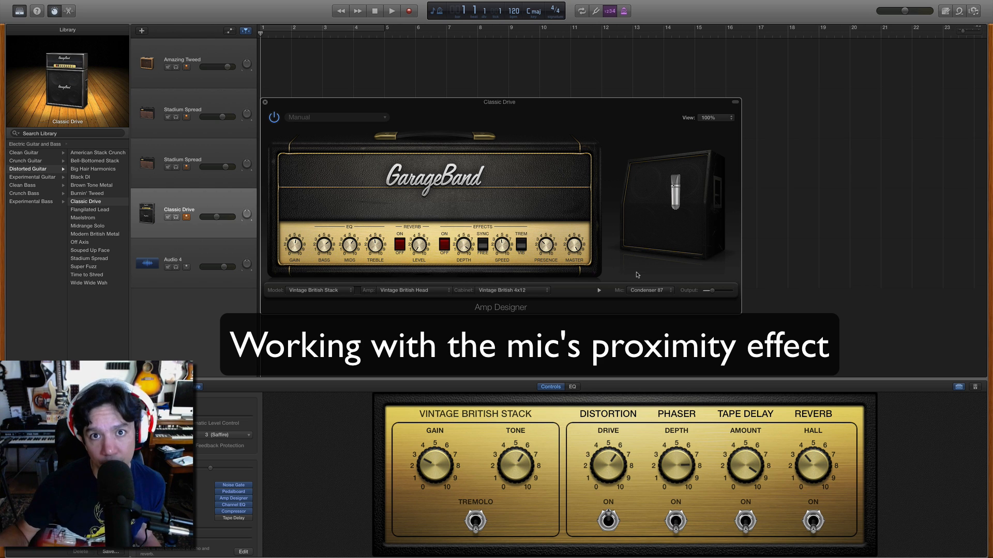
mouse_move(682, 200)
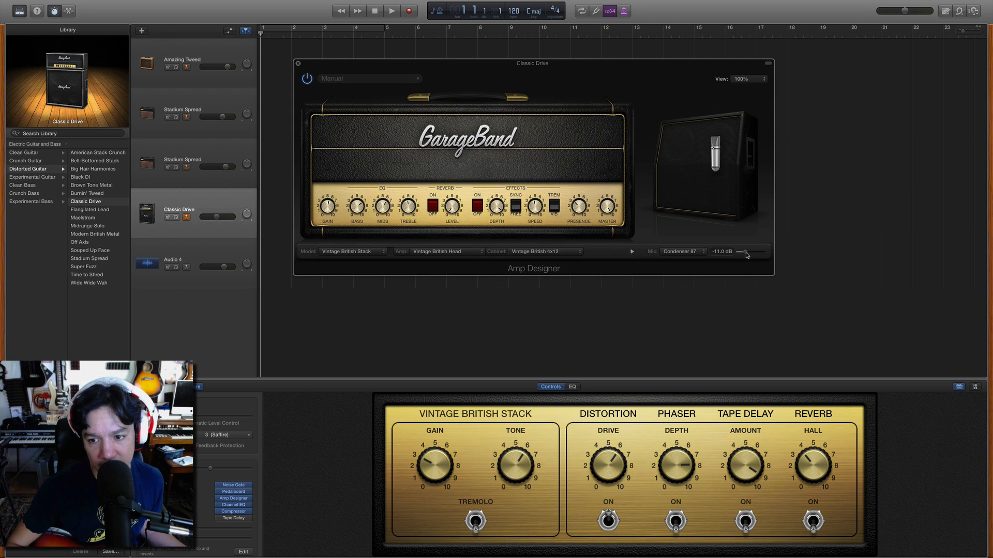
Try amp output levels between -11.0 dB and +4.5 dB.
drag(741, 251, 817, 235)
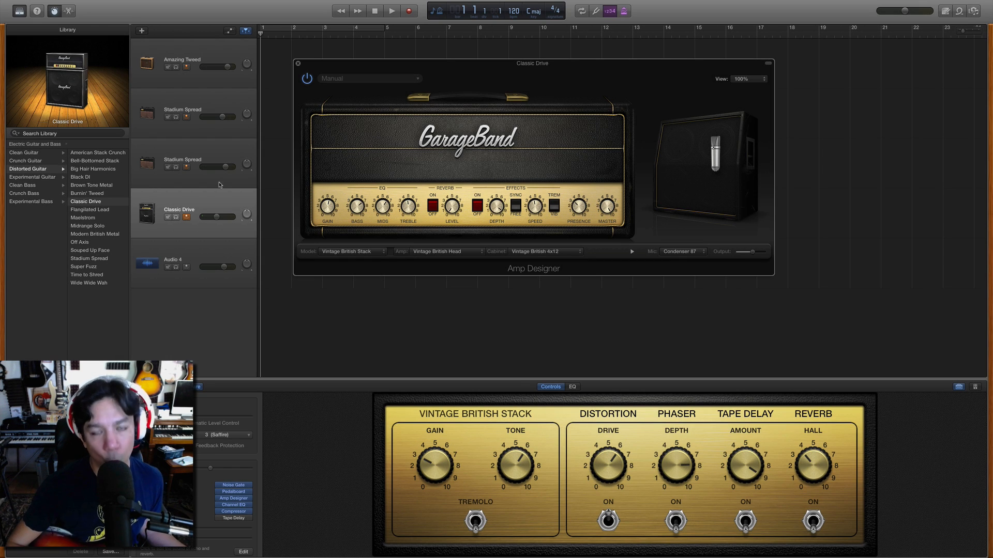
mouse_move(219, 184)
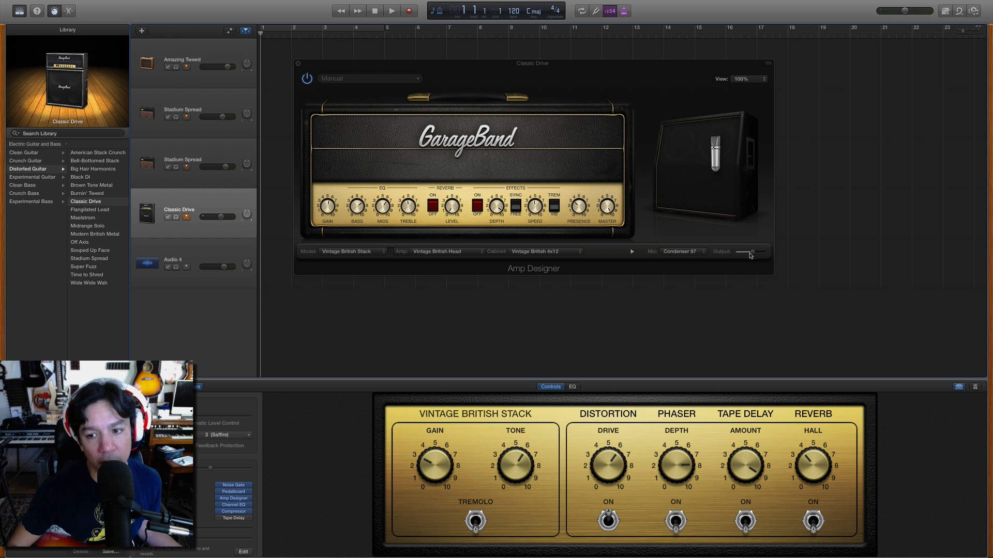
drag(763, 252, 754, 251)
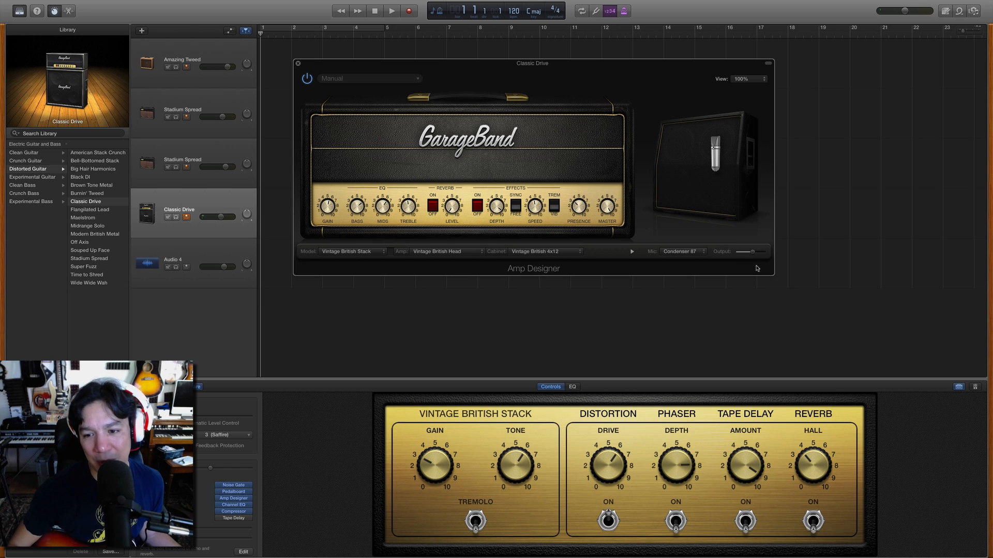
drag(769, 250, 746, 250)
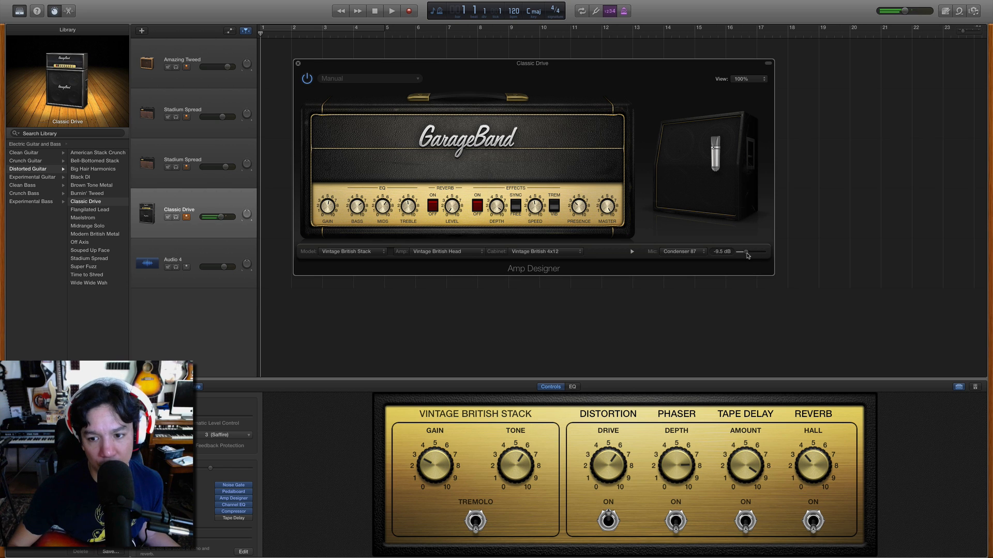
drag(739, 252, 755, 251)
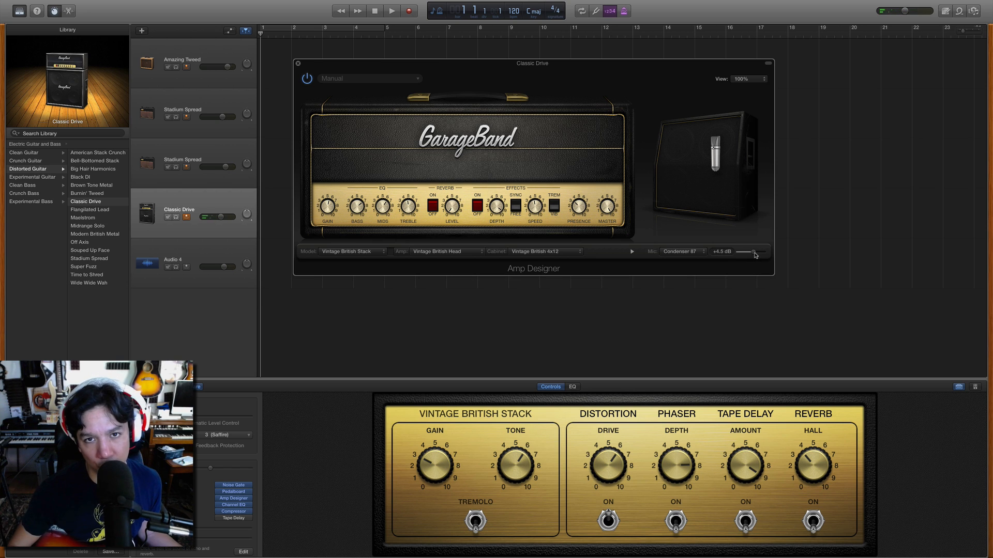
Return the track volume to 0 dB and settle the amp output near -2.5 dB.
drag(754, 252, 753, 251)
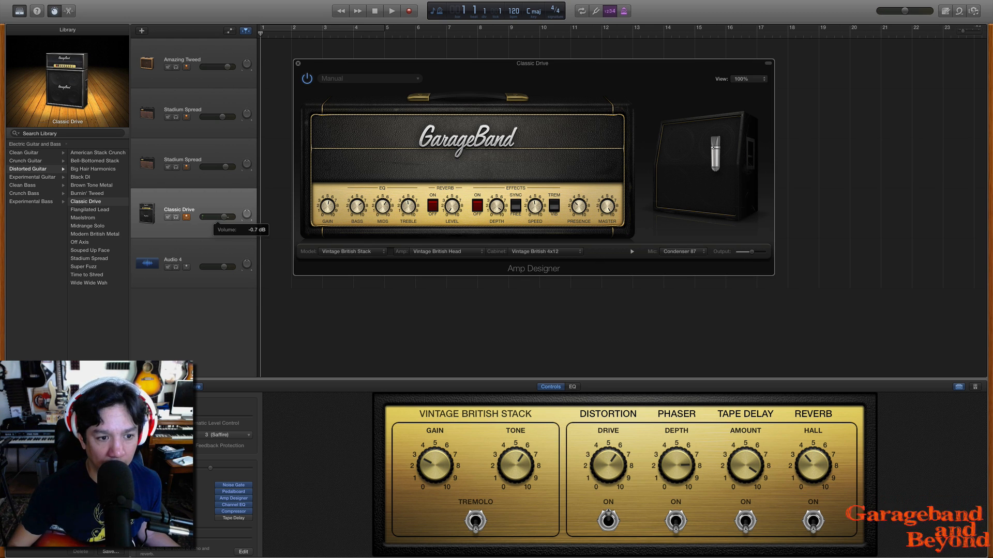
drag(215, 214, 221, 214)
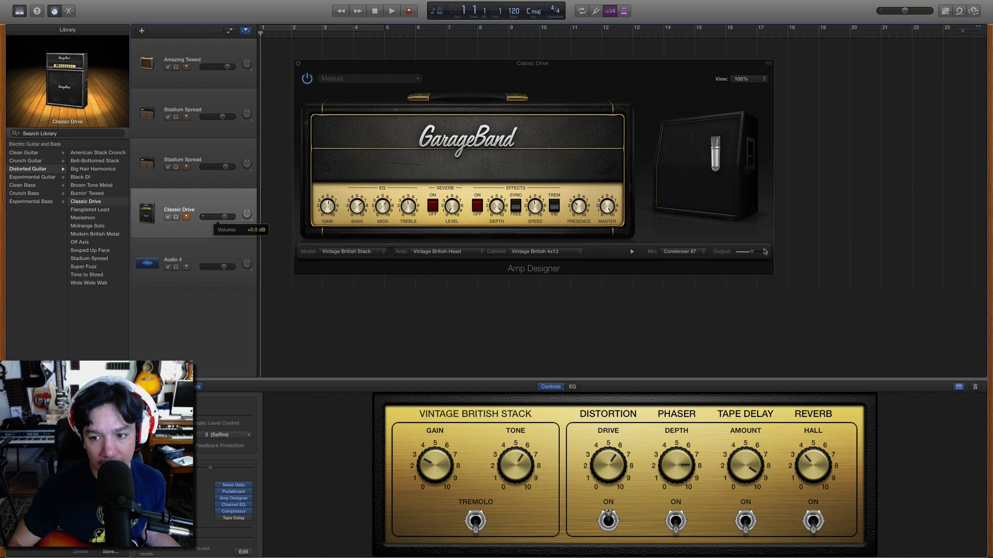
drag(760, 252, 748, 254)
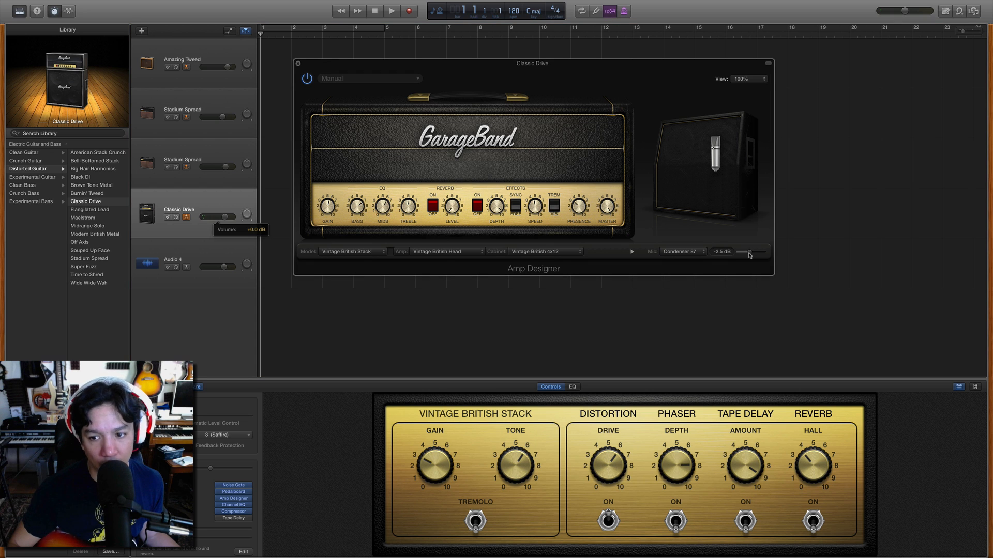
drag(746, 252, 754, 251)
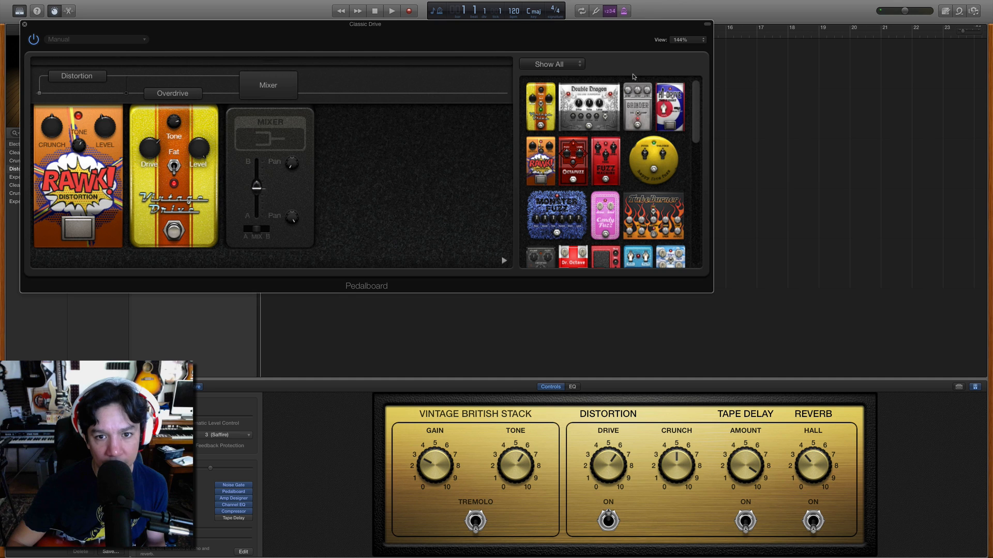
Add a Mixer pedal after the Distortion and Overdrive pedals on the Classic Drive pedalboard.
drag(588, 107, 381, 169)
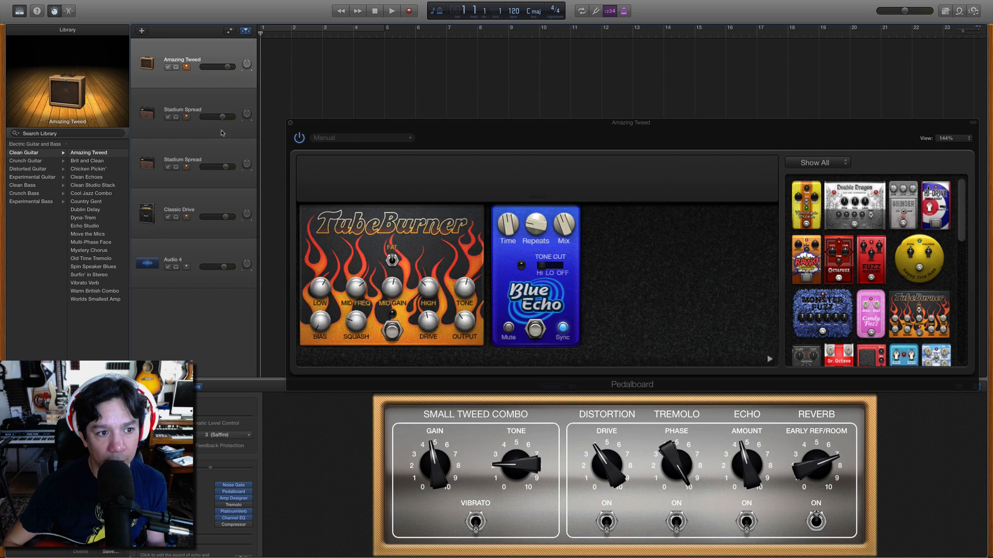
Switch from the Amazing Tweed pedalboard back to the Classic Drive track's effects.
click(182, 109)
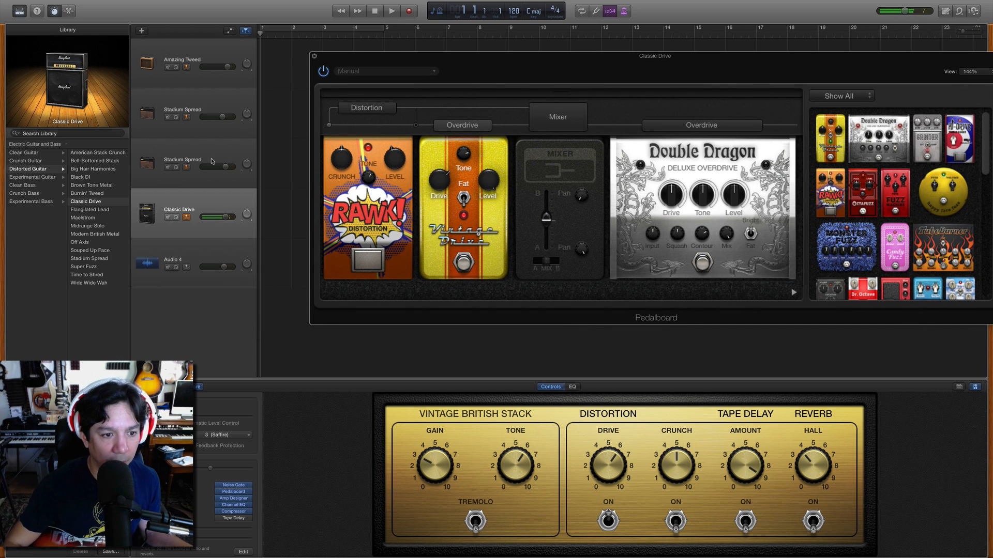
Set the mixer's pan knobs, pushing the upper pan left to roughly -43%.
drag(230, 216, 238, 216)
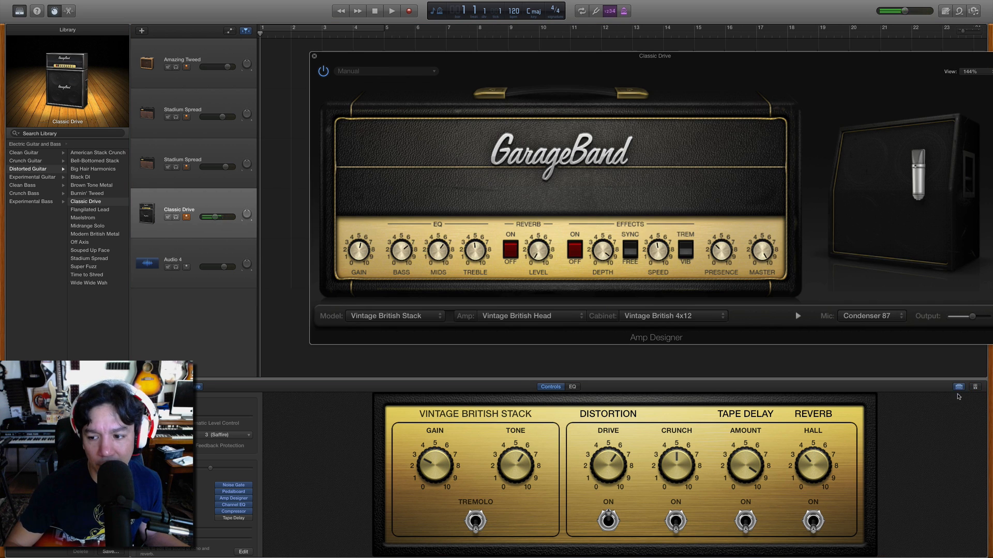
drag(978, 317, 963, 316)
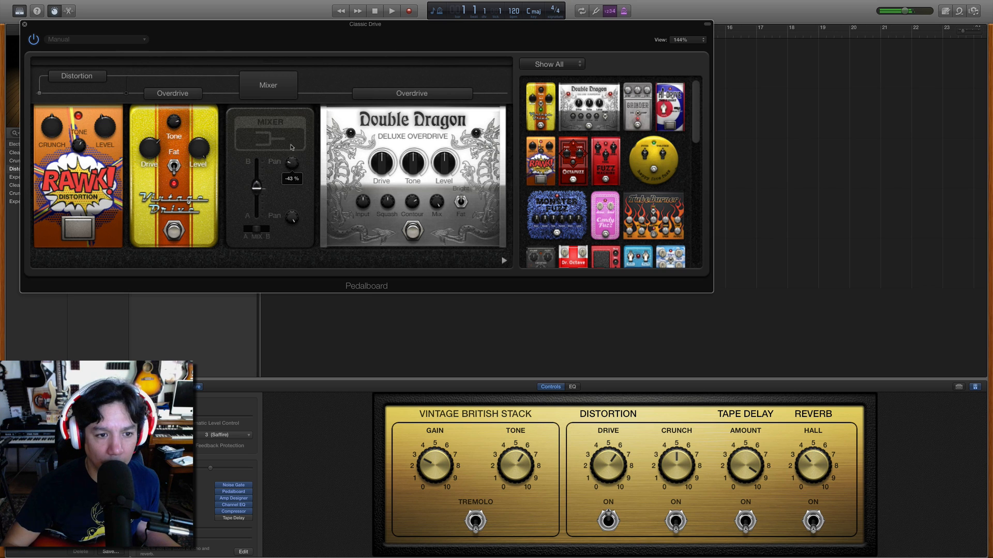
drag(258, 184, 257, 126)
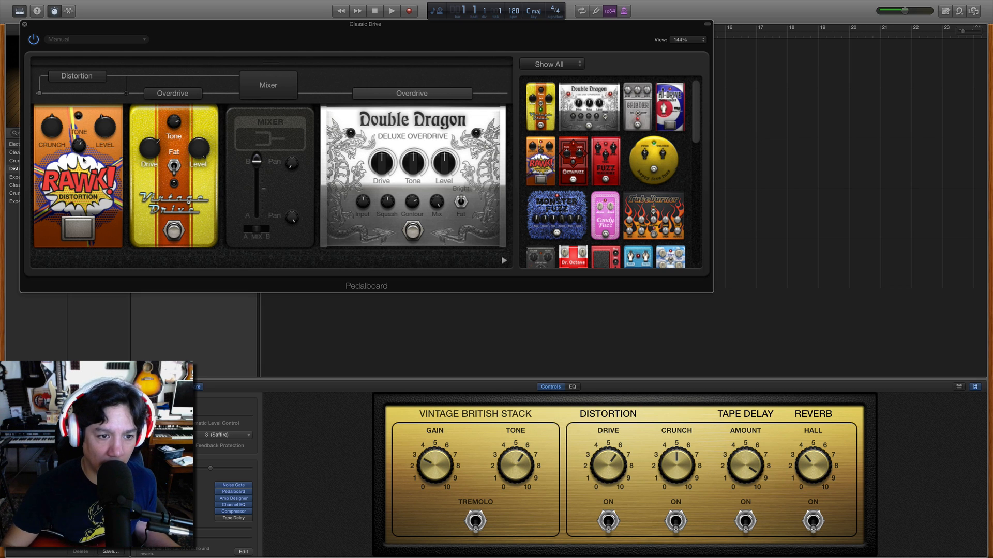
mouse_move(171, 151)
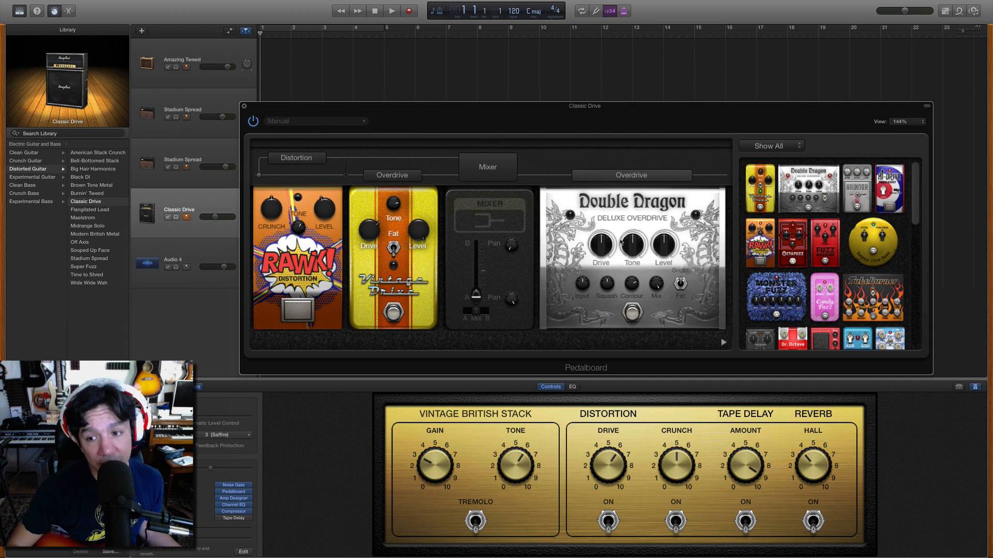
Inspect the Double Dragon pedal, then return to the Classic Drive Amp Designer.
scroll(down, 3)
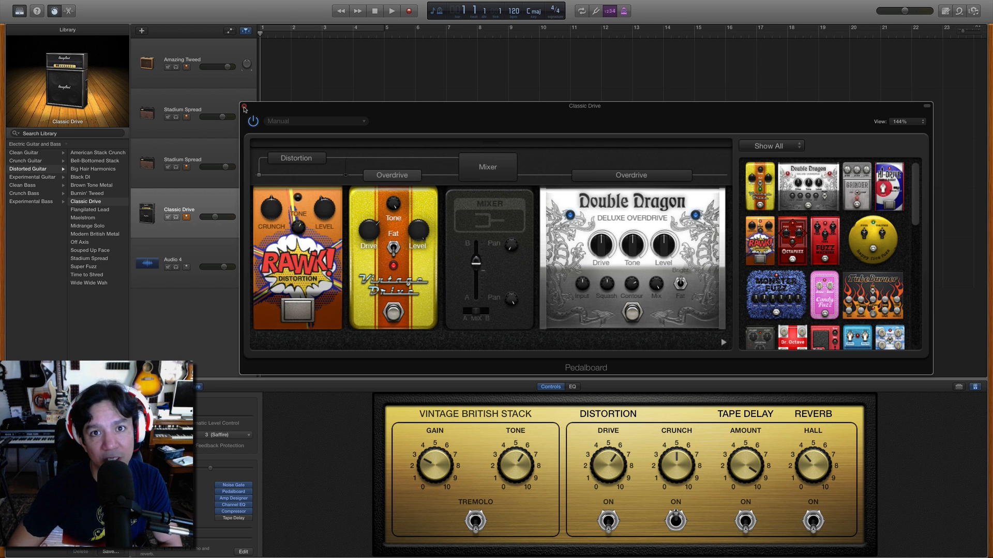
click(244, 109)
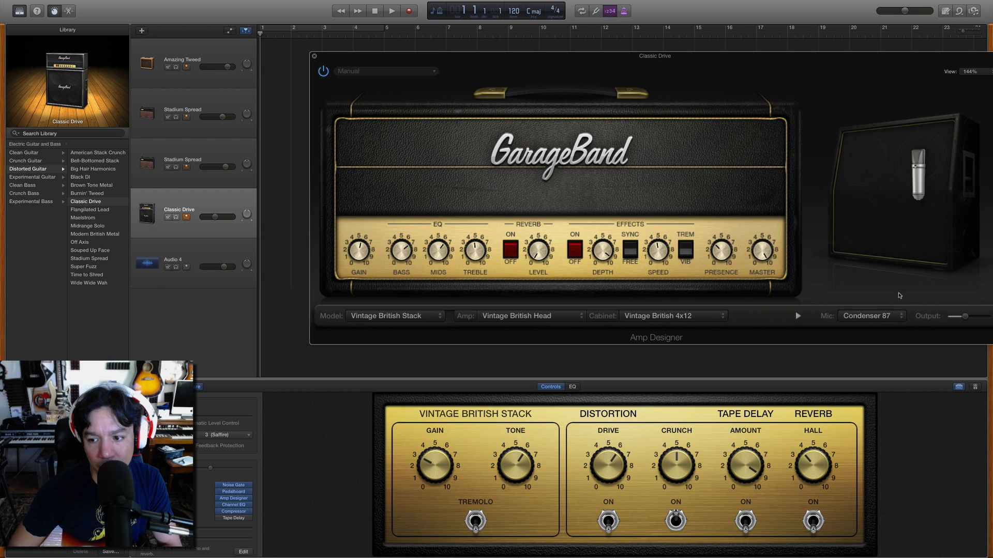
Change the amp microphone from Condenser 87 to Dynamic 57.
click(870, 317)
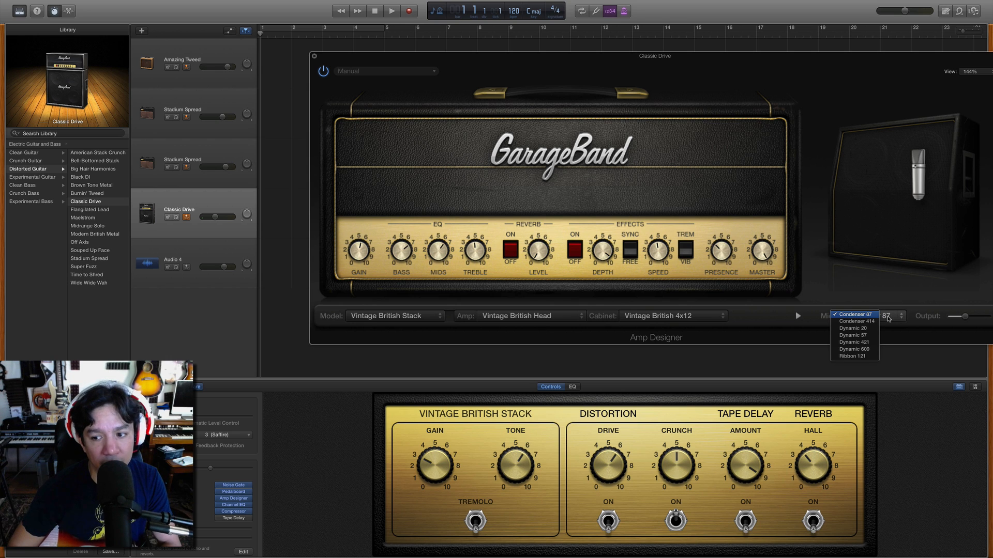
mouse_move(873, 329)
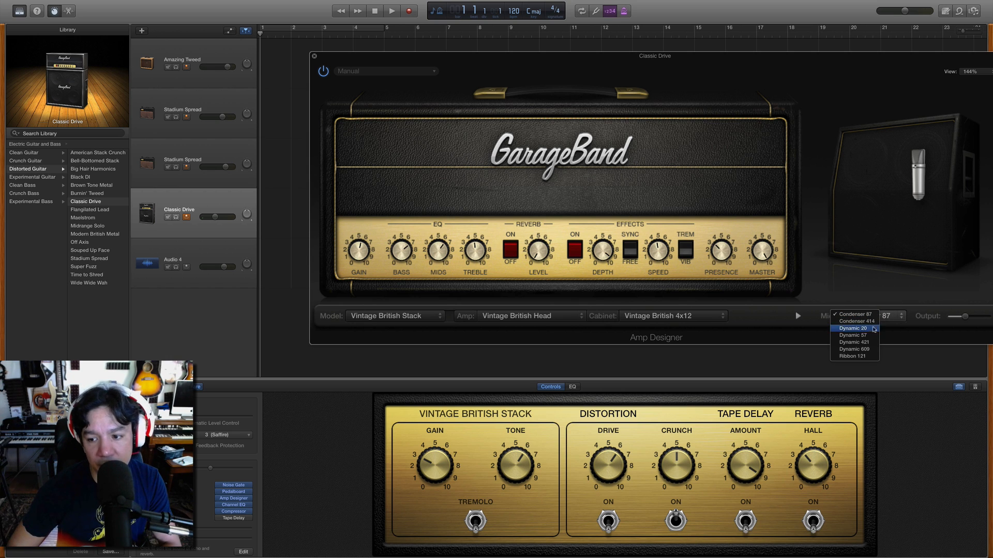
mouse_move(869, 335)
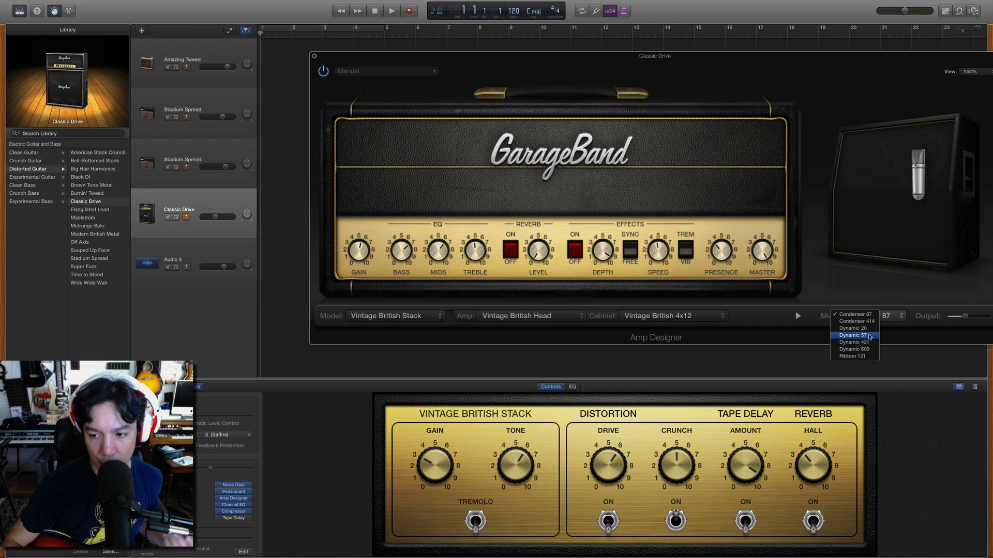
click(853, 335)
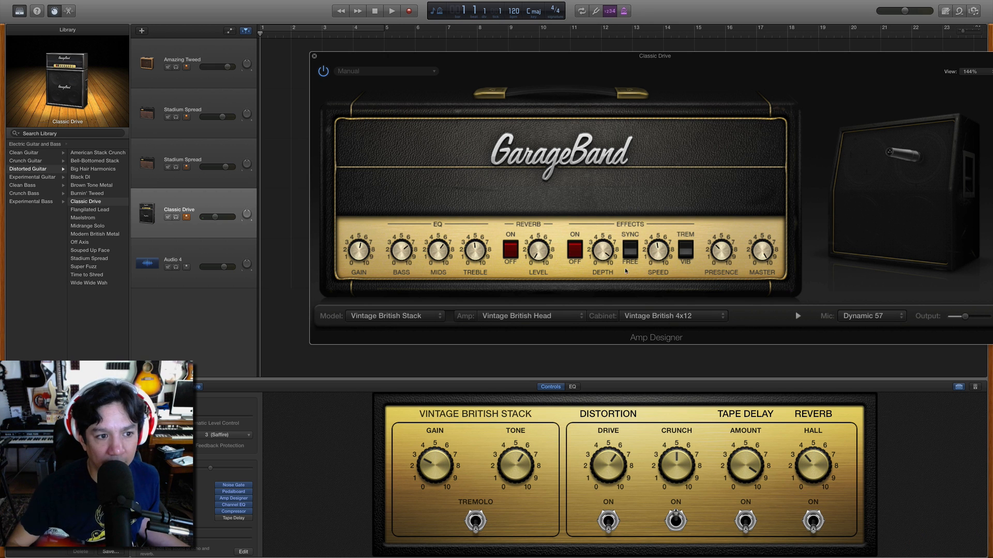
View the Stadium Spread amp, then the Amazing Tweed track's Mini Tweed Combo amp.
click(182, 159)
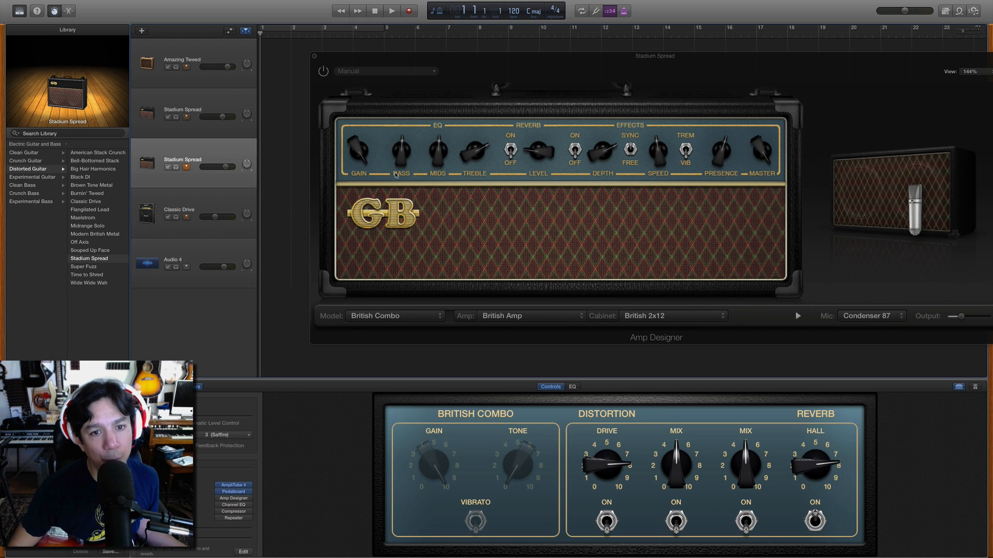
mouse_move(485, 289)
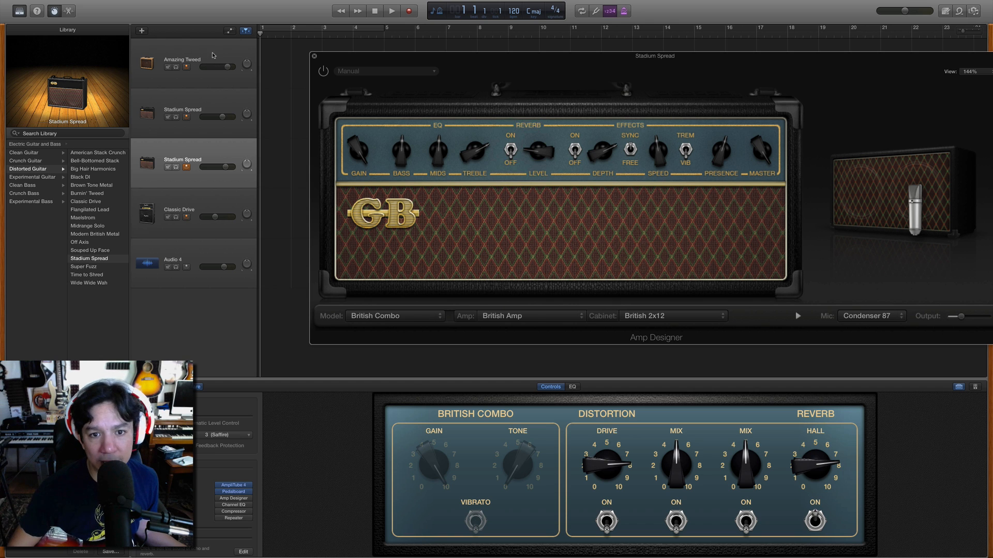
click(182, 60)
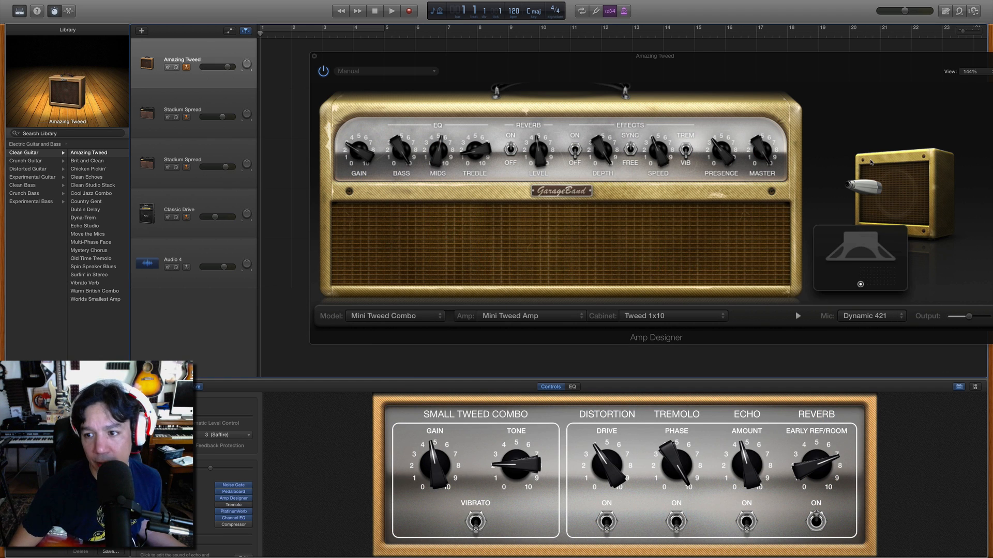